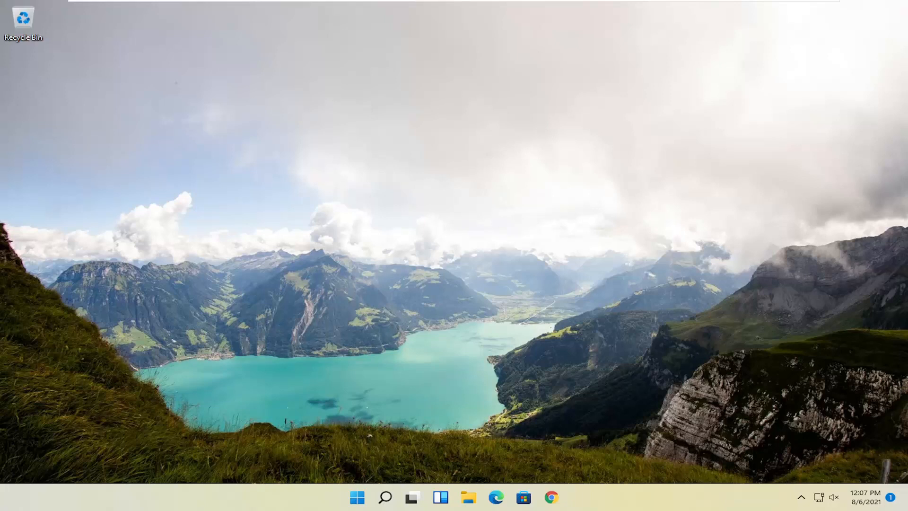
mouse_move(554, 355)
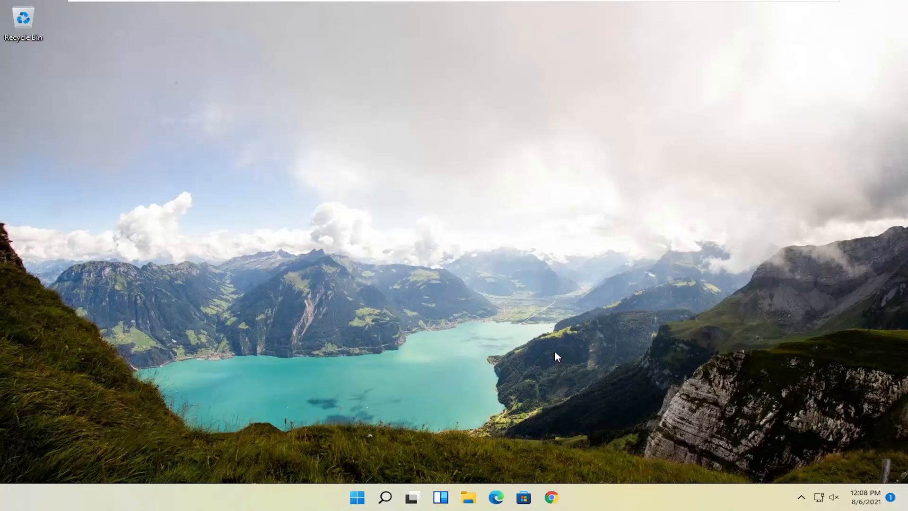
mouse_move(412, 202)
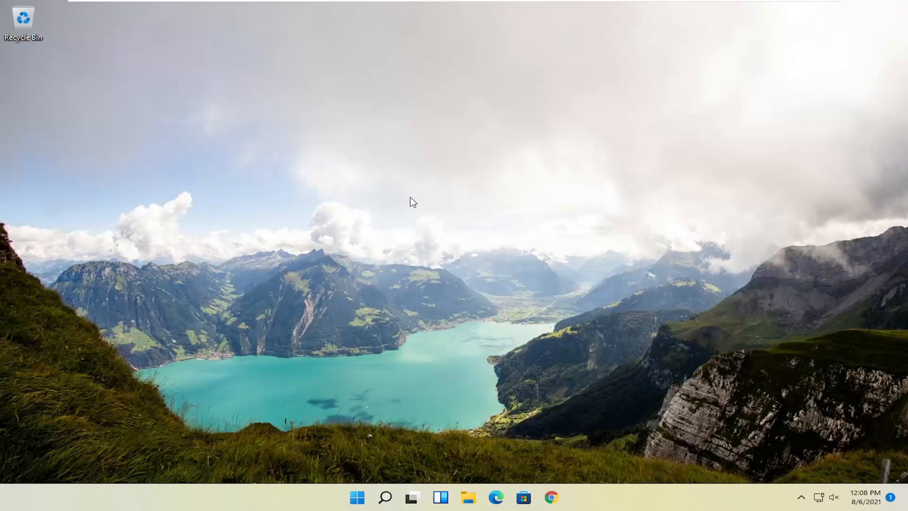
mouse_move(349, 425)
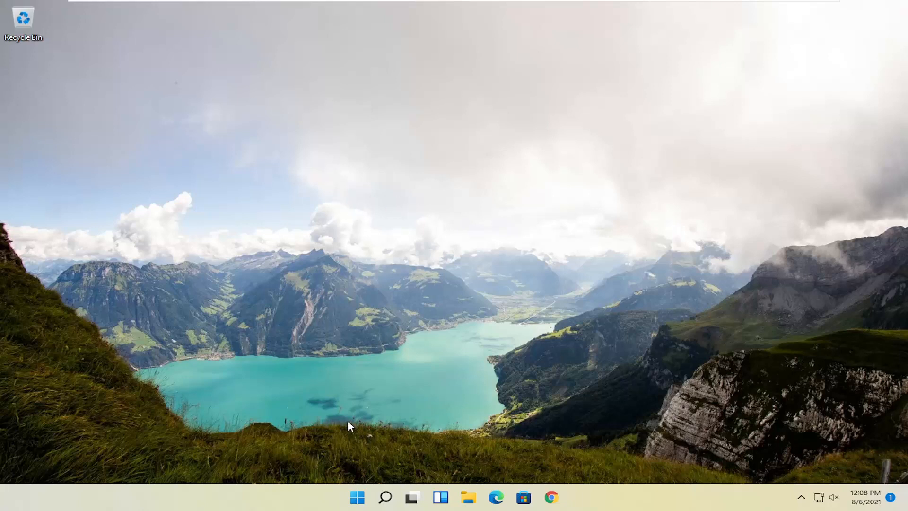
mouse_move(382, 449)
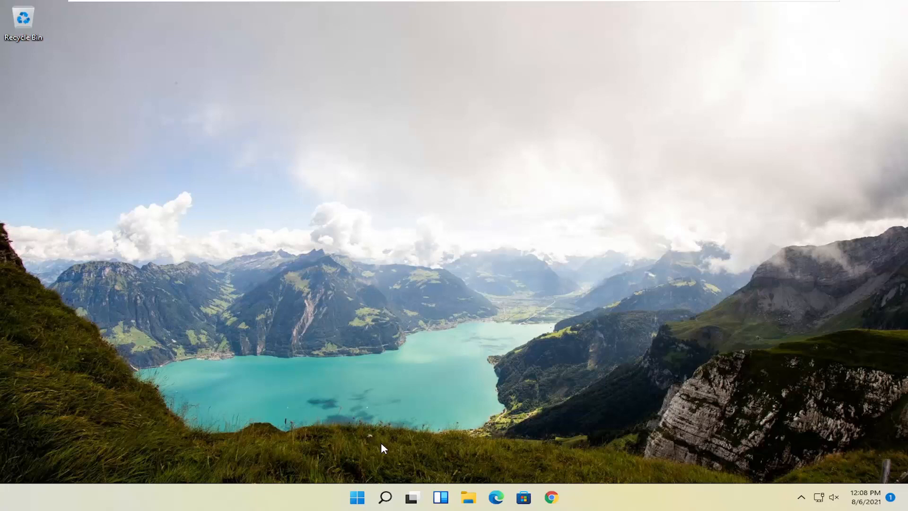
Restart Windows from the Start button's right-click menu to reach recovery options.
right_click(357, 497)
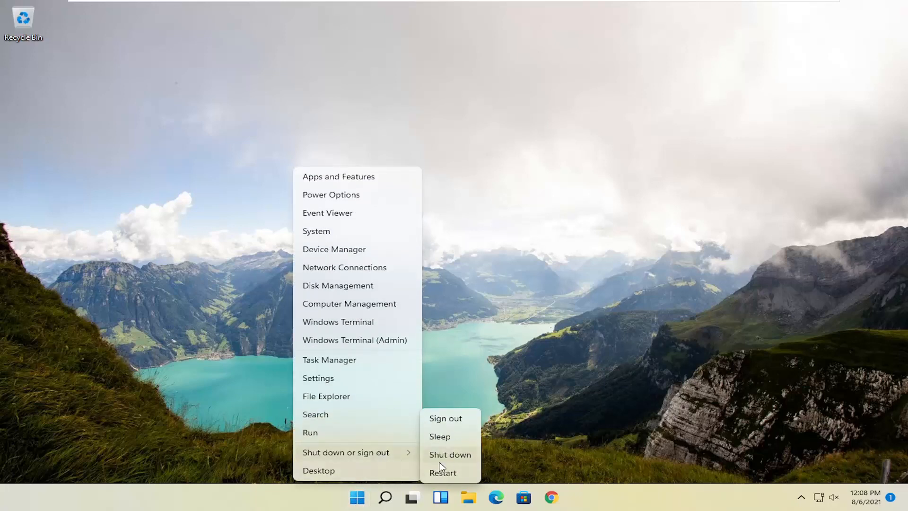
mouse_move(446, 467)
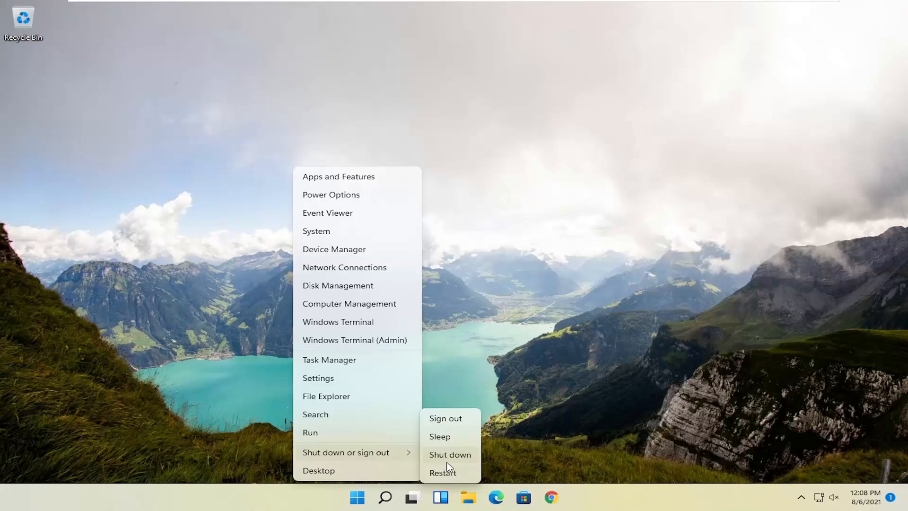
click(442, 472)
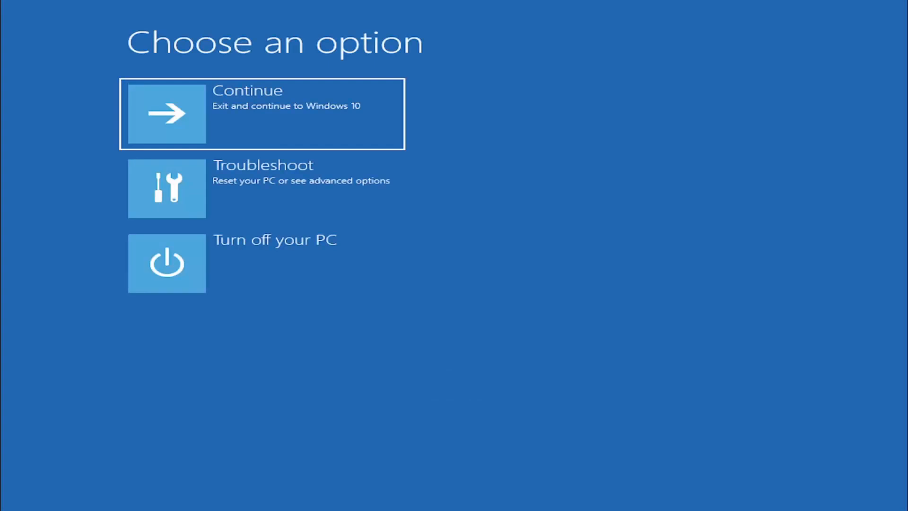
mouse_move(457, 167)
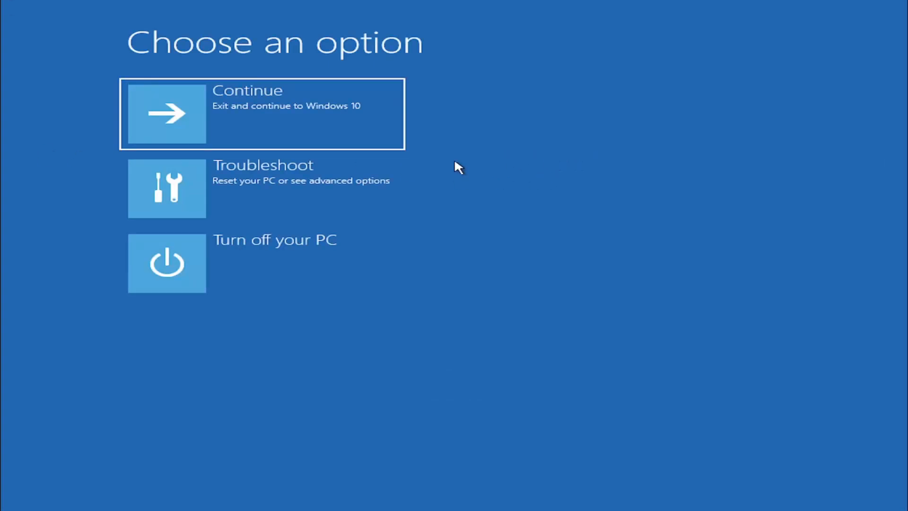
mouse_move(323, 224)
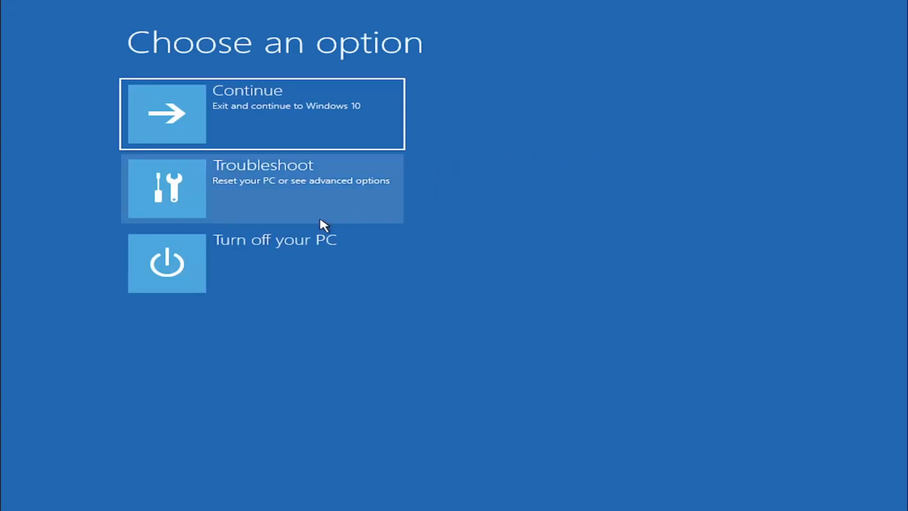
mouse_move(225, 196)
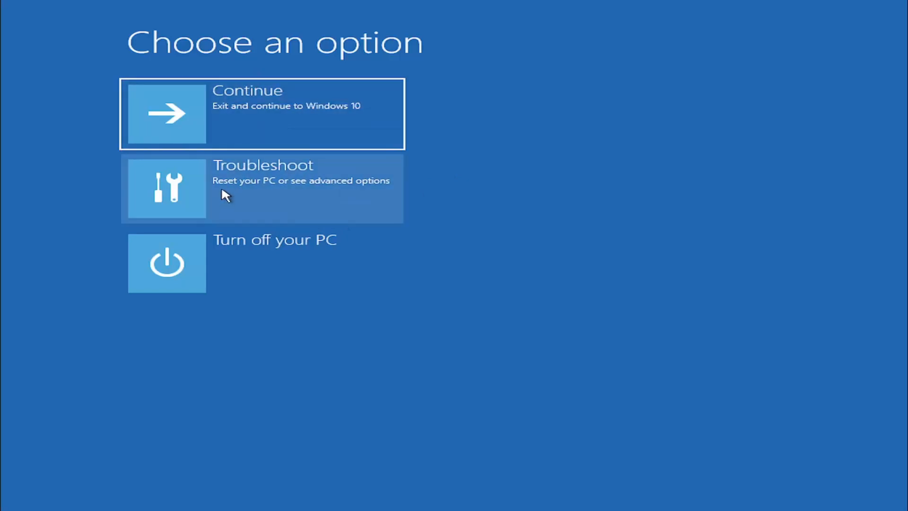
Choose Troubleshoot on the Choose an option screen.
click(261, 188)
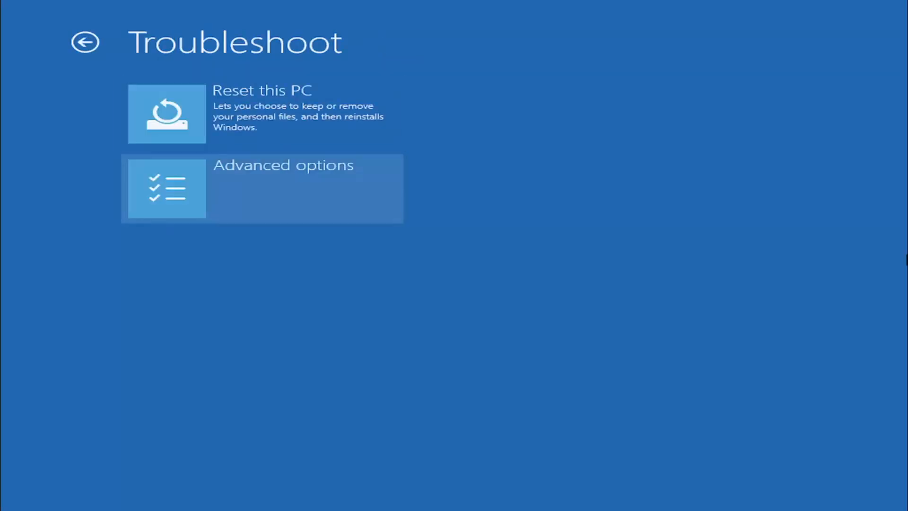
mouse_move(261, 114)
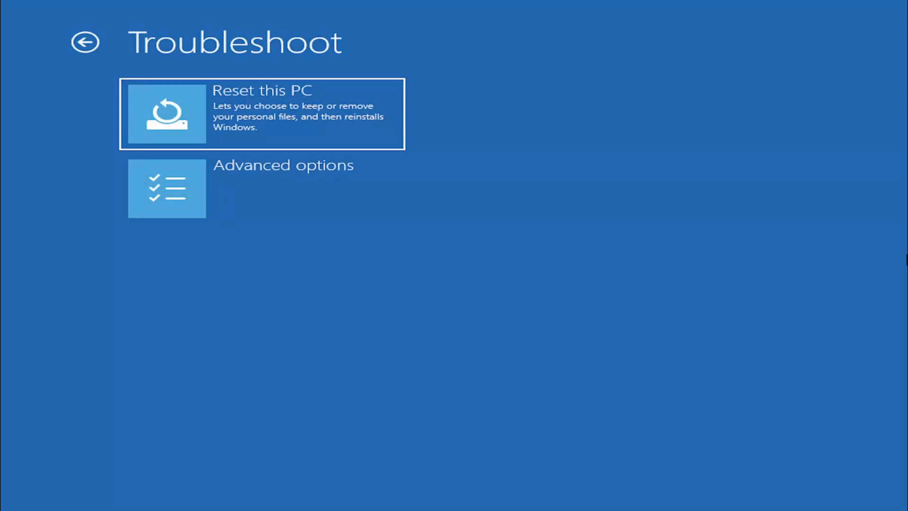
mouse_move(292, 205)
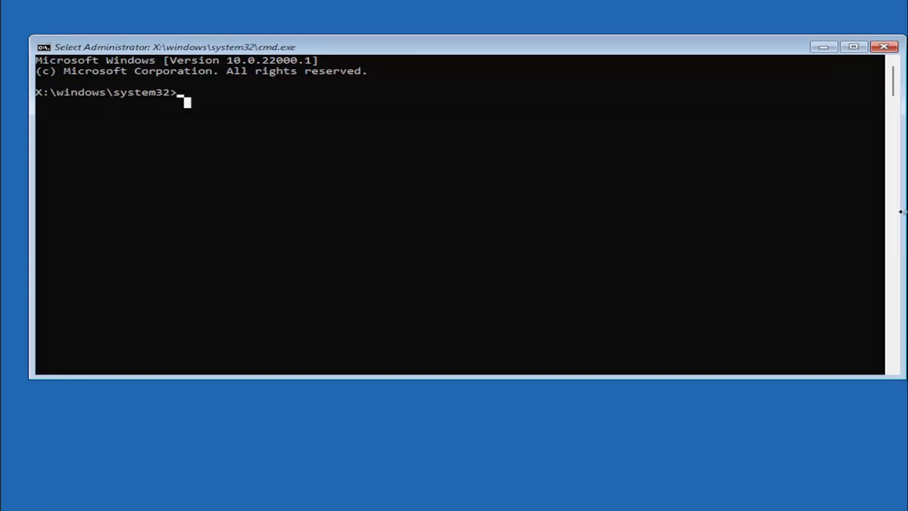
mouse_move(299, 158)
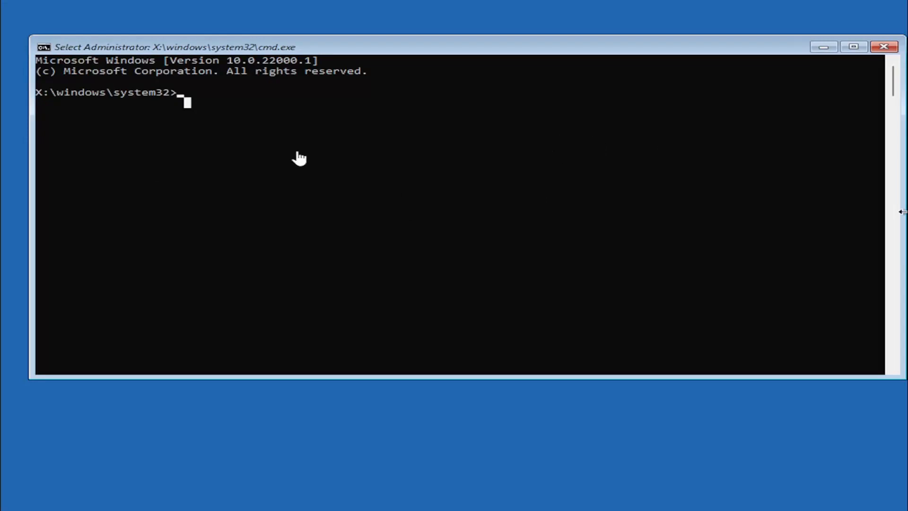
mouse_move(194, 312)
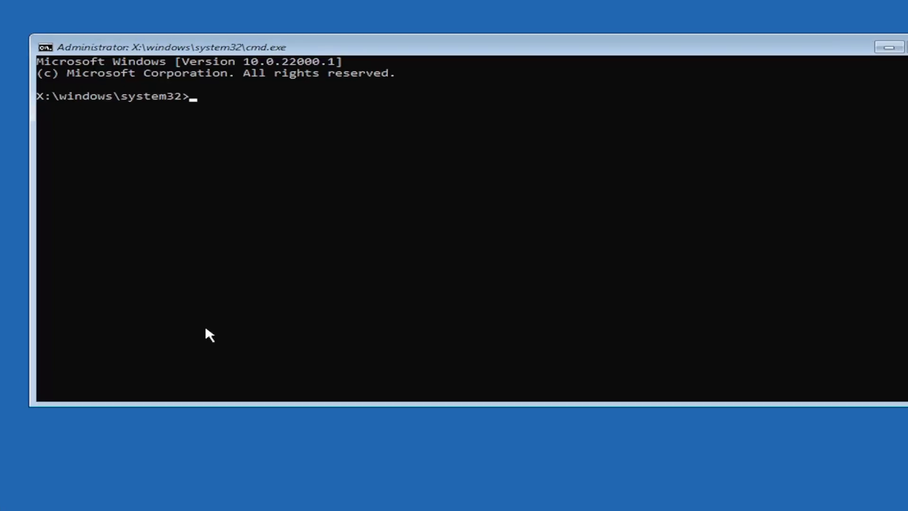
Enter the command 'mbr2gpt.exe /convert' in the recovery Command Prompt.
text(mb)
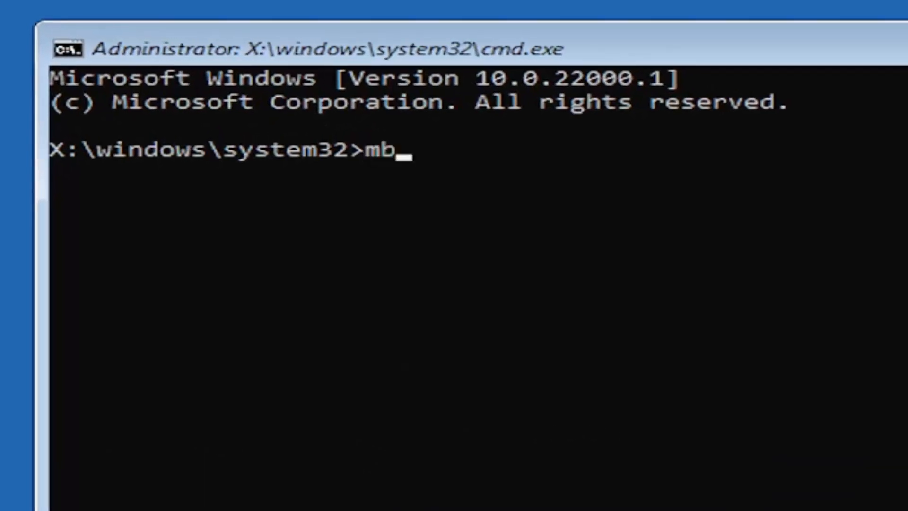
text(r2)
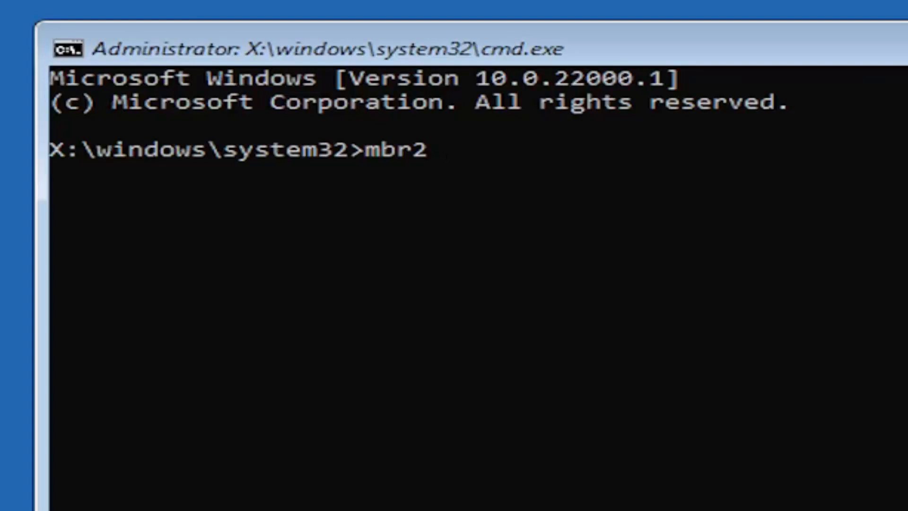
text(gpt)
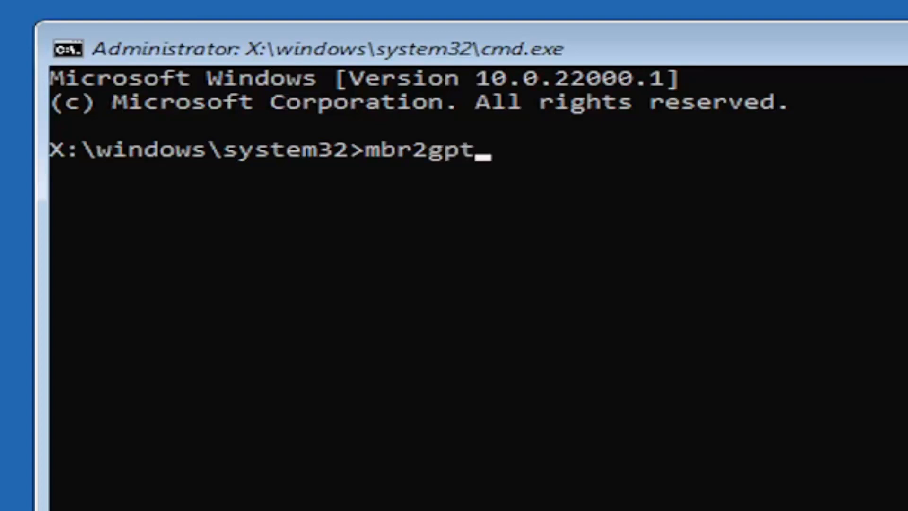
text(.exe)
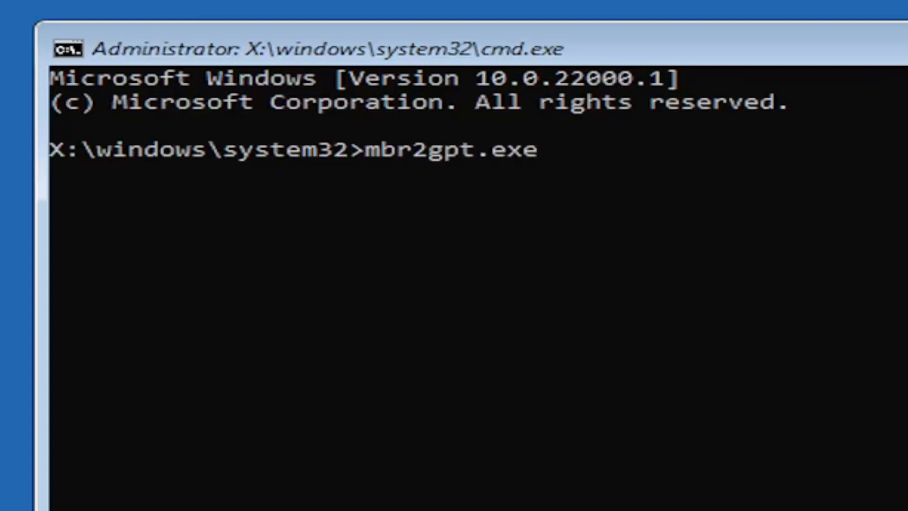
text(/)
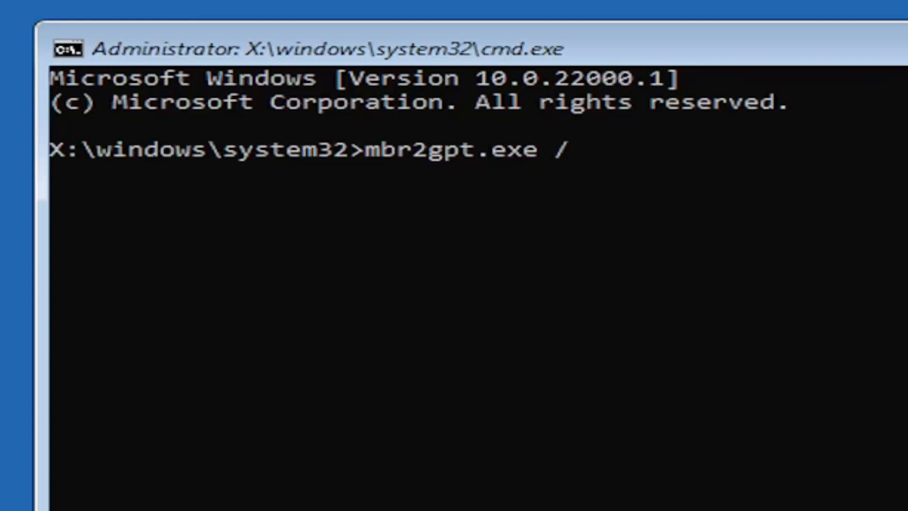
text(convert)
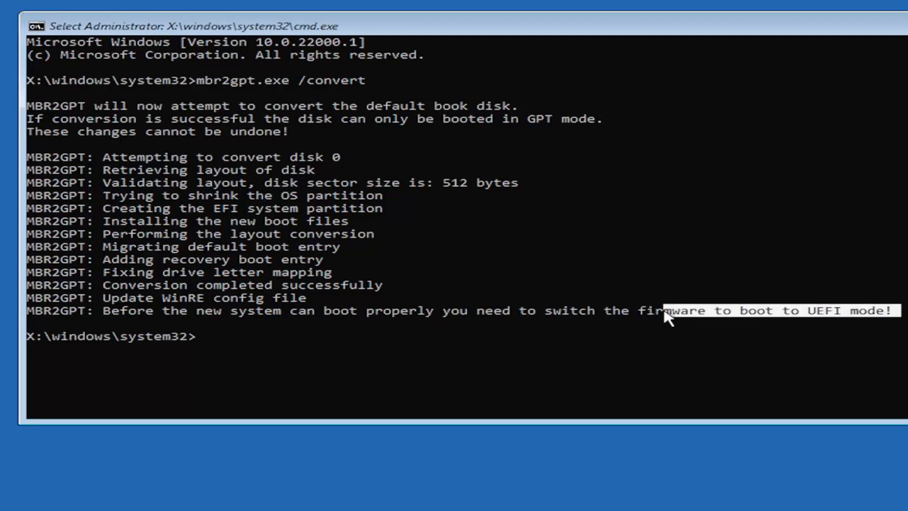
mouse_move(371, 351)
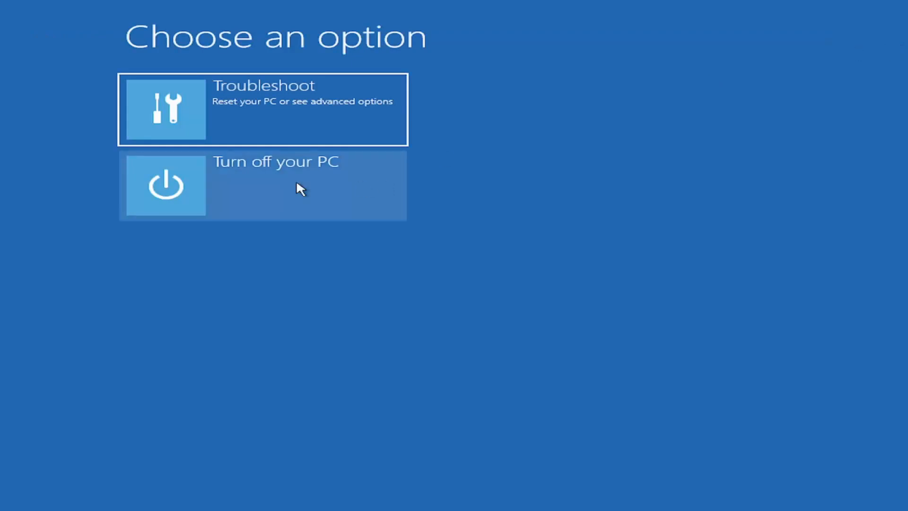
mouse_move(284, 190)
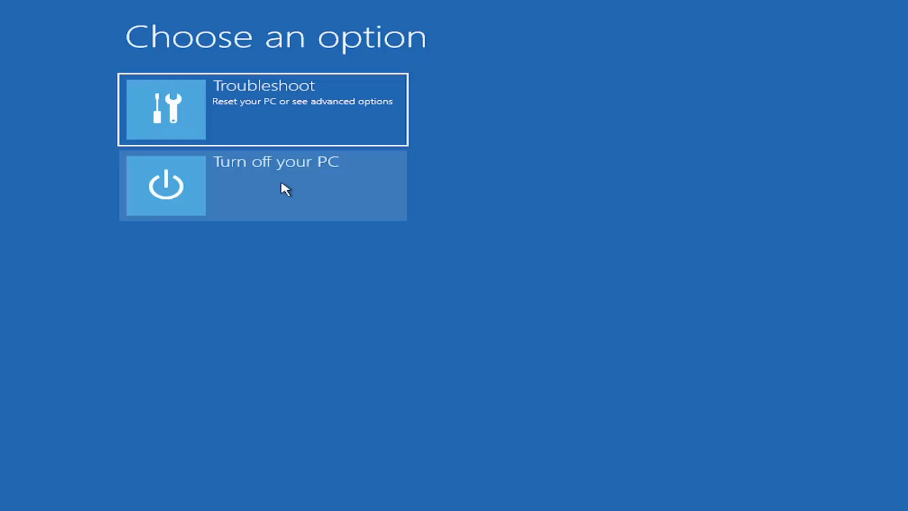
mouse_move(301, 194)
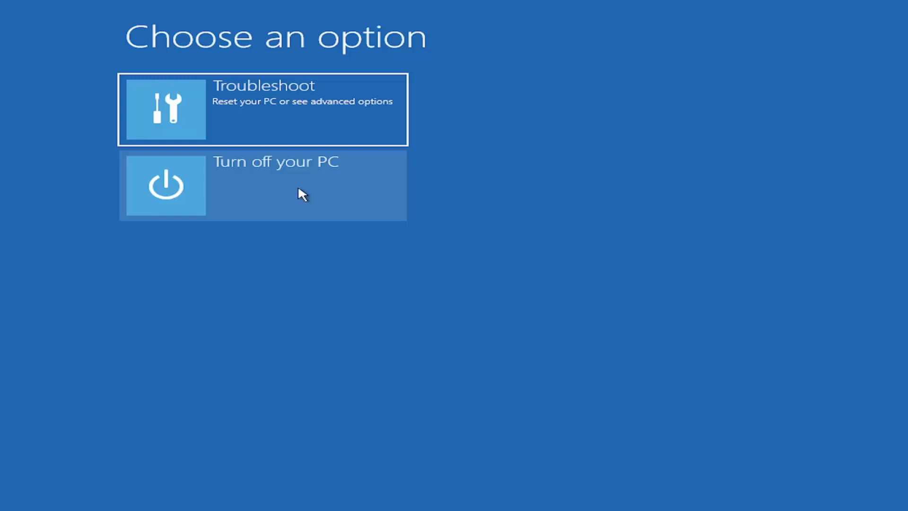
mouse_move(289, 191)
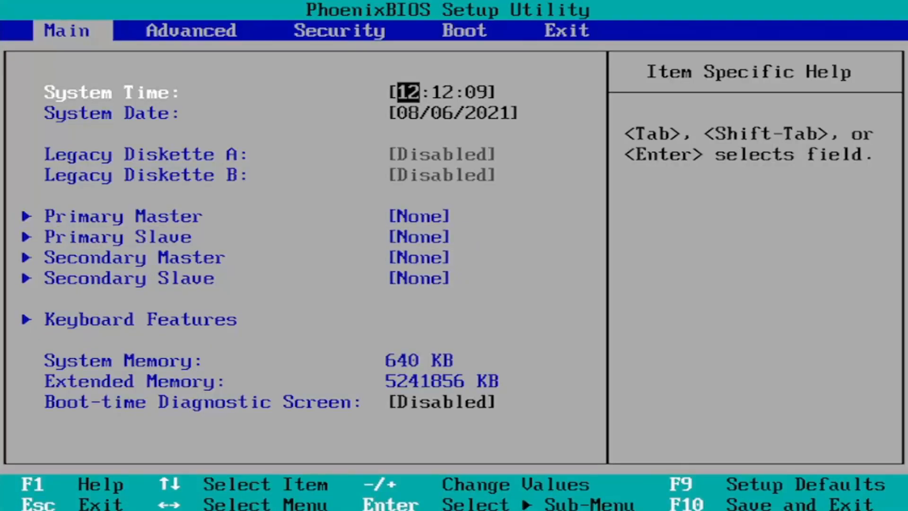
Browse the BIOS Boot page, then move back to the Security page.
key(Right)
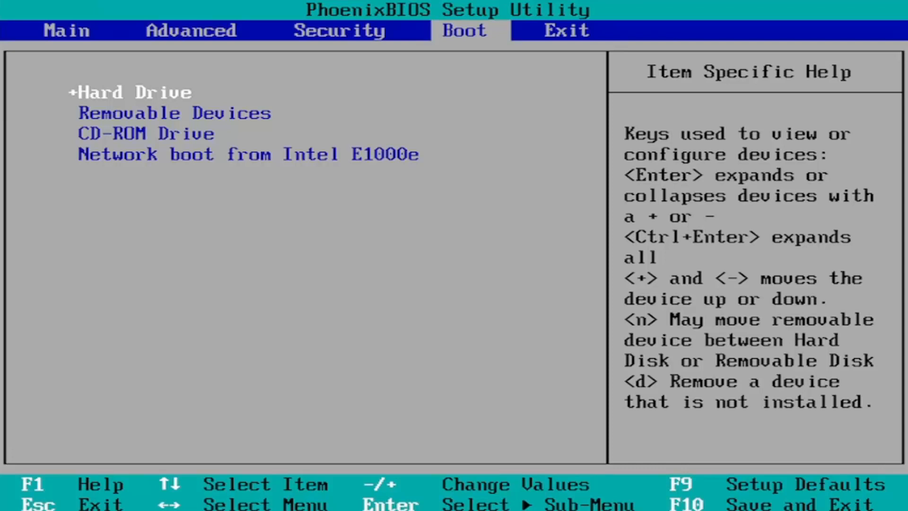
key(Left)
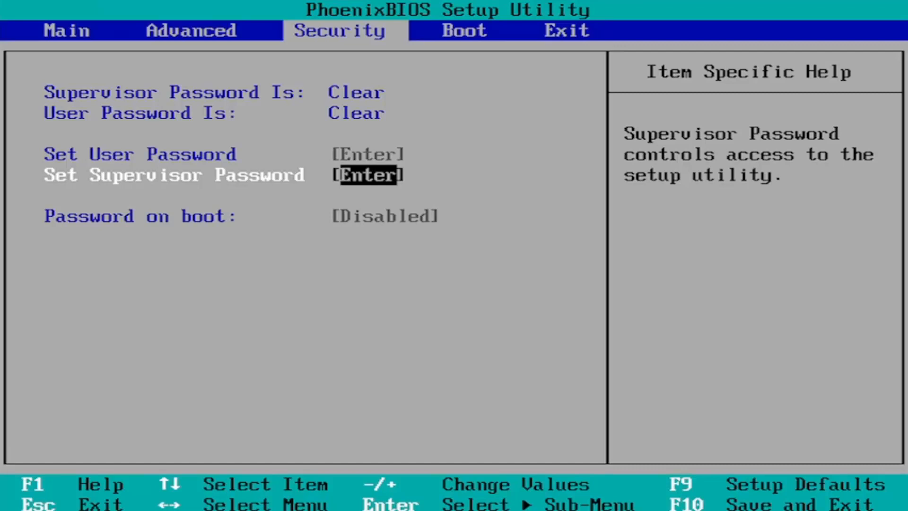
Bring up the BIOS save-changes-and-exit confirmation with F10.
key(F10)
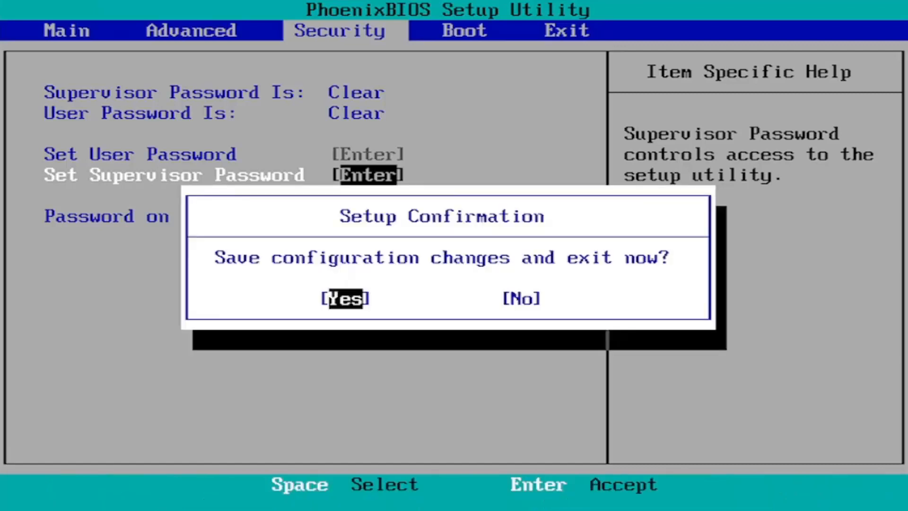